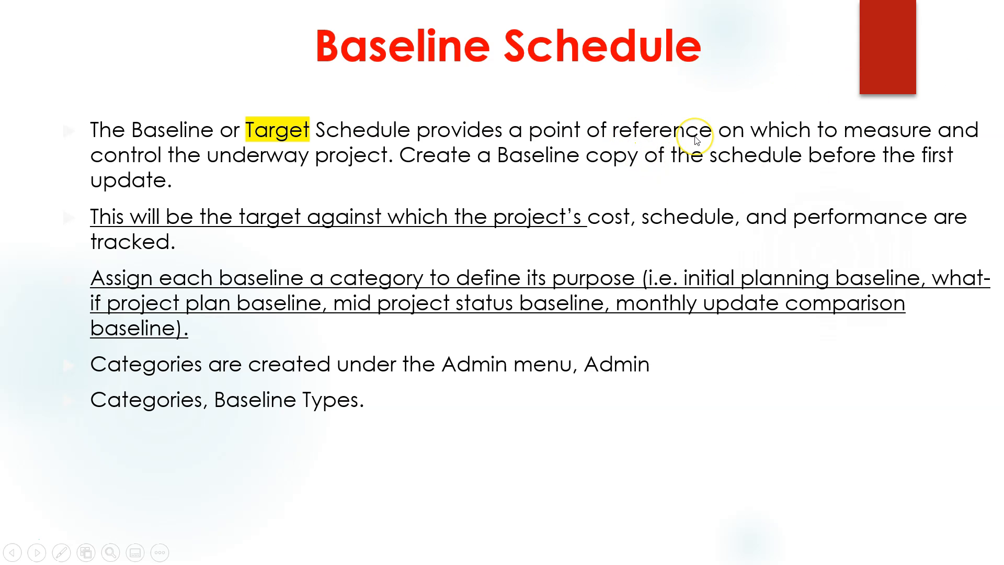
mouse_move(694, 140)
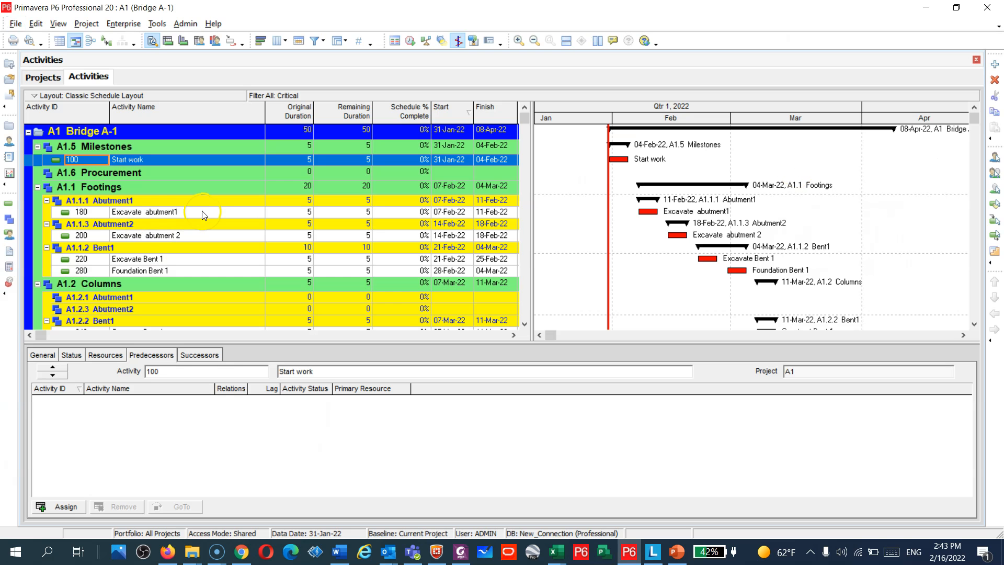
mouse_move(202, 153)
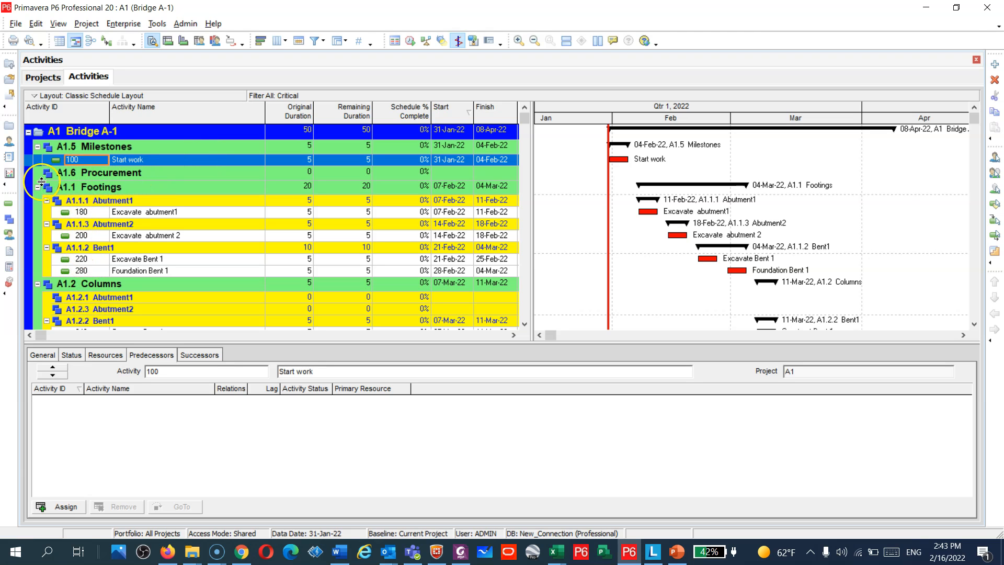
- Collapse the Footings, Landscape and Milestones WBS groups under Bridge A-1
left_click(44, 187)
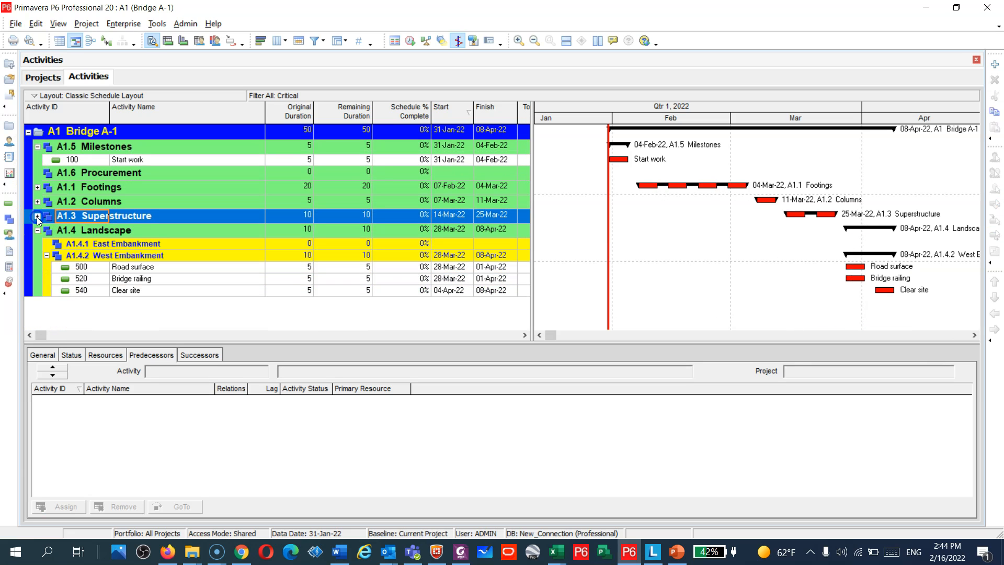
left_click(37, 230)
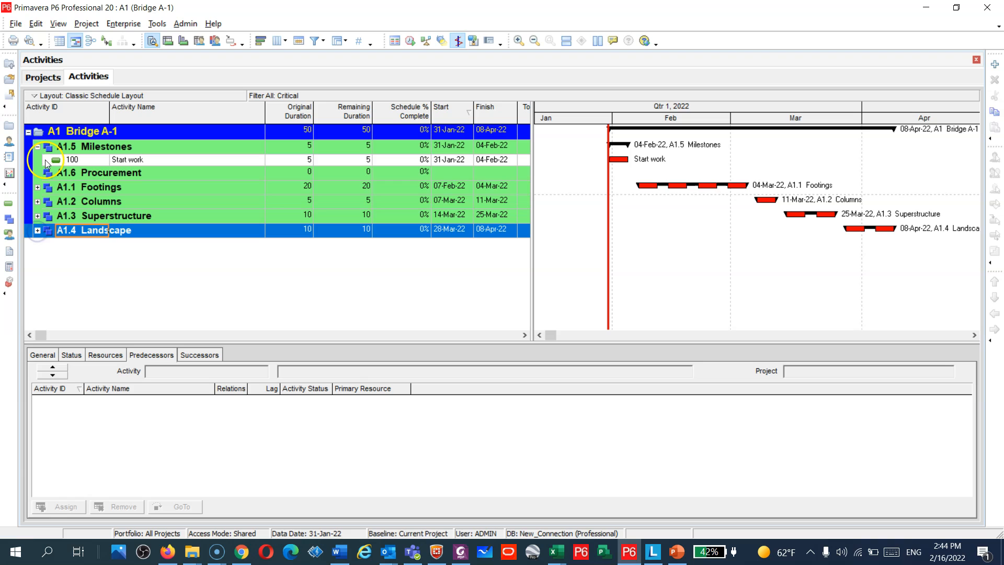
left_click(41, 146)
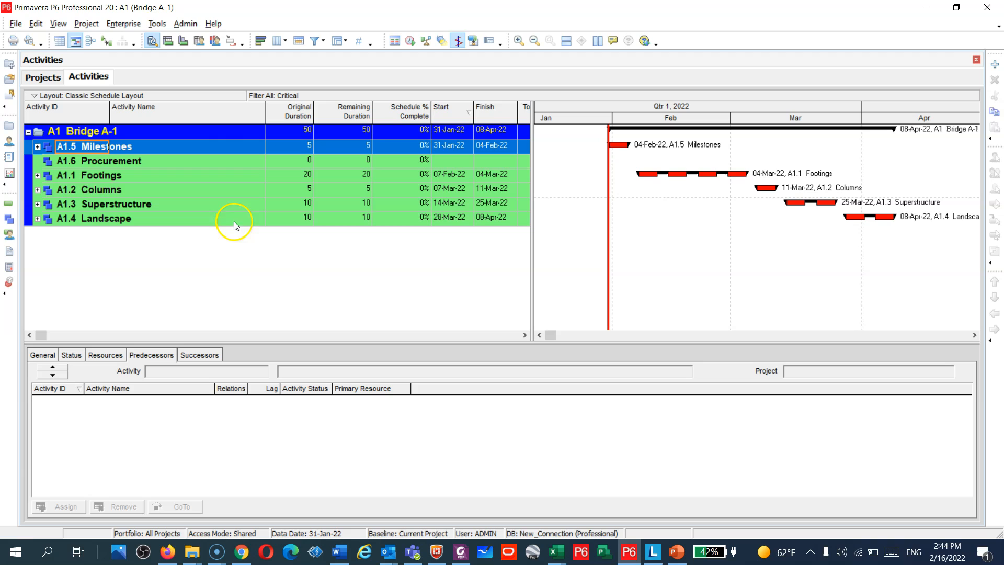
- Add baseline Bridge A-1 - B1 via Maintain Baselines as a copy of the current project
left_click(86, 23)
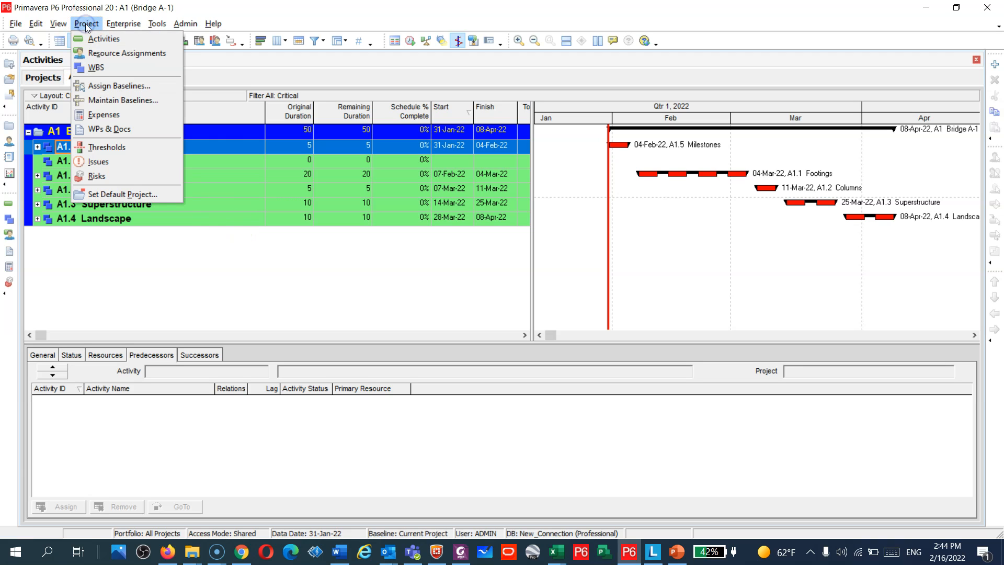
mouse_move(108, 102)
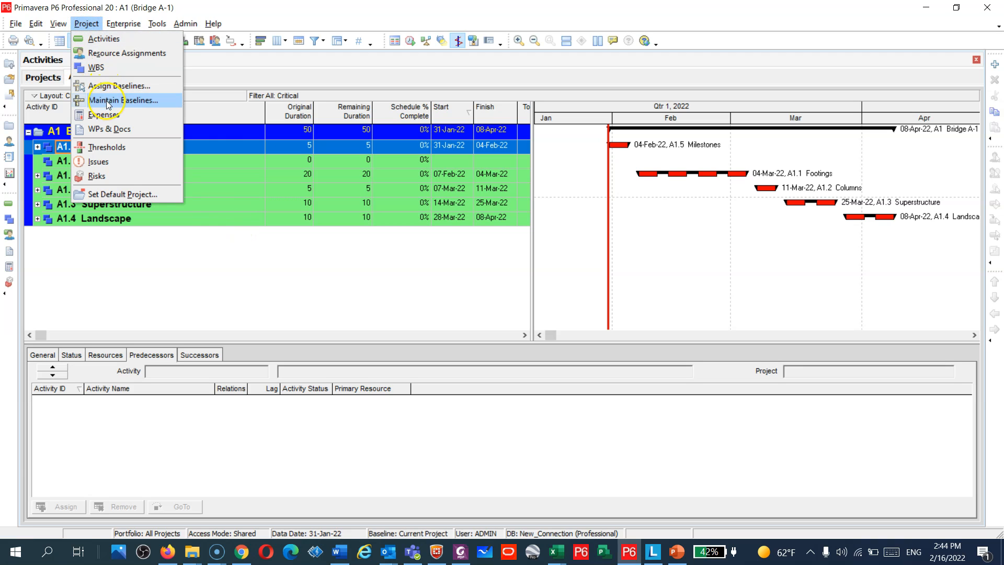
mouse_move(122, 90)
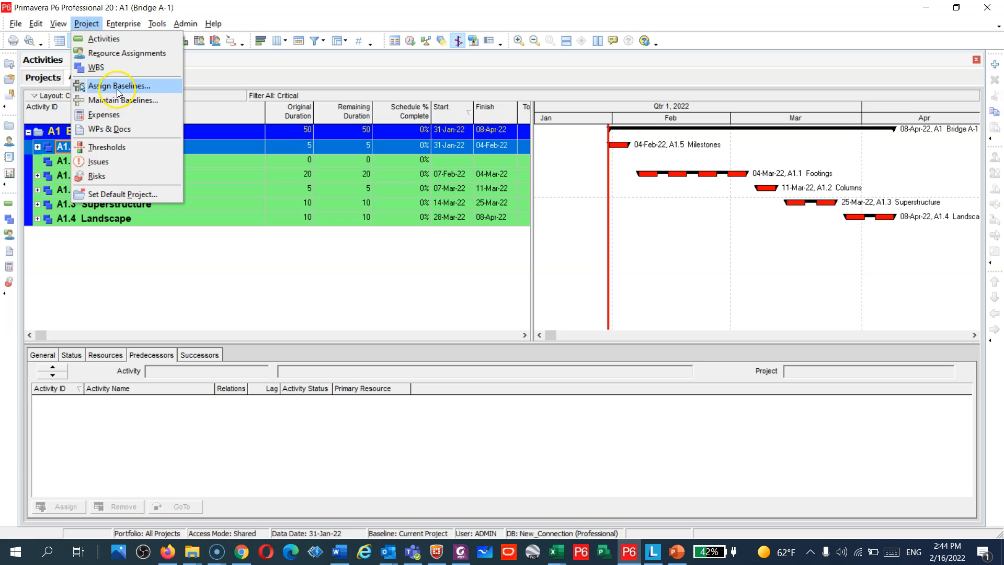
mouse_move(121, 107)
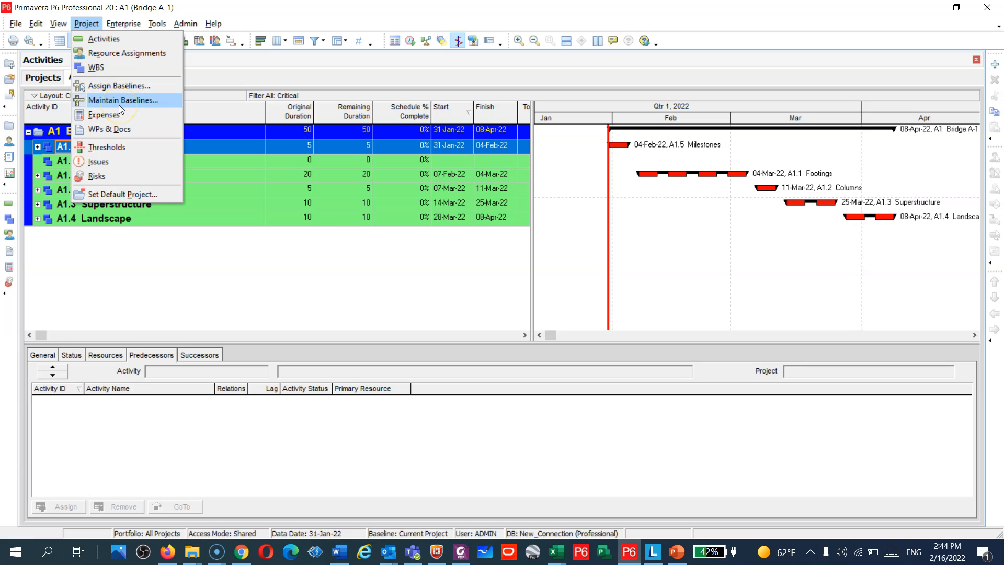
left_click(124, 100)
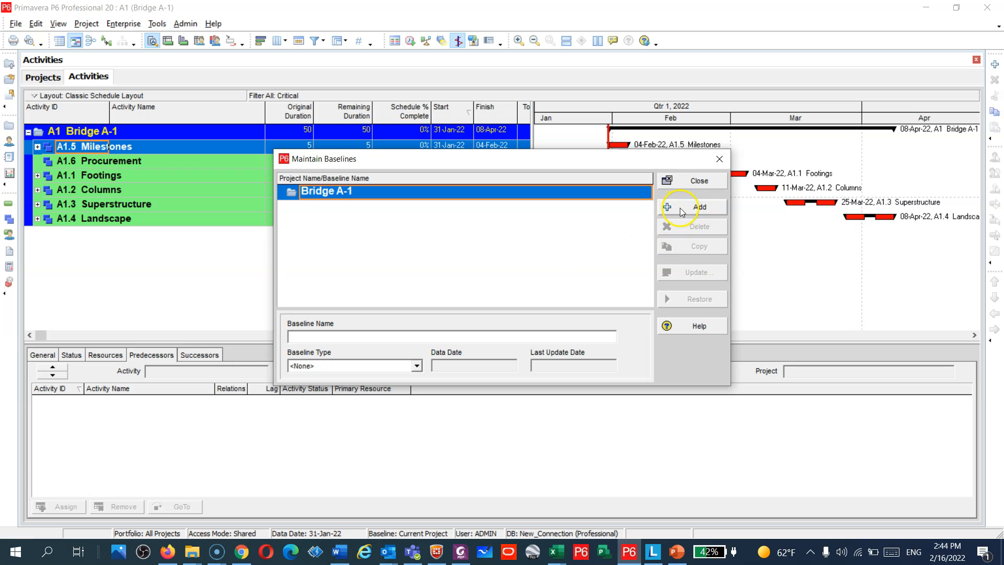
left_click(698, 206)
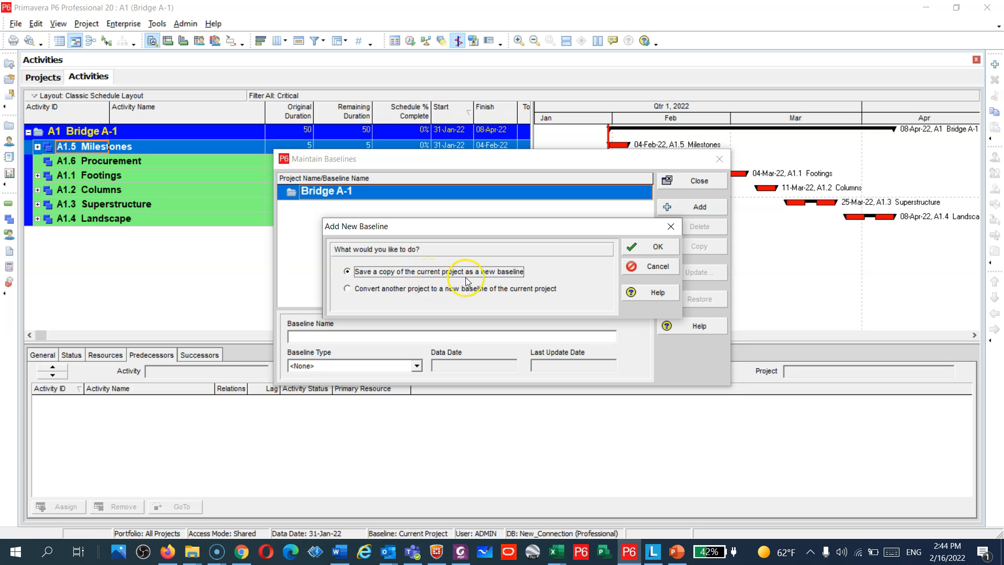
mouse_move(510, 301)
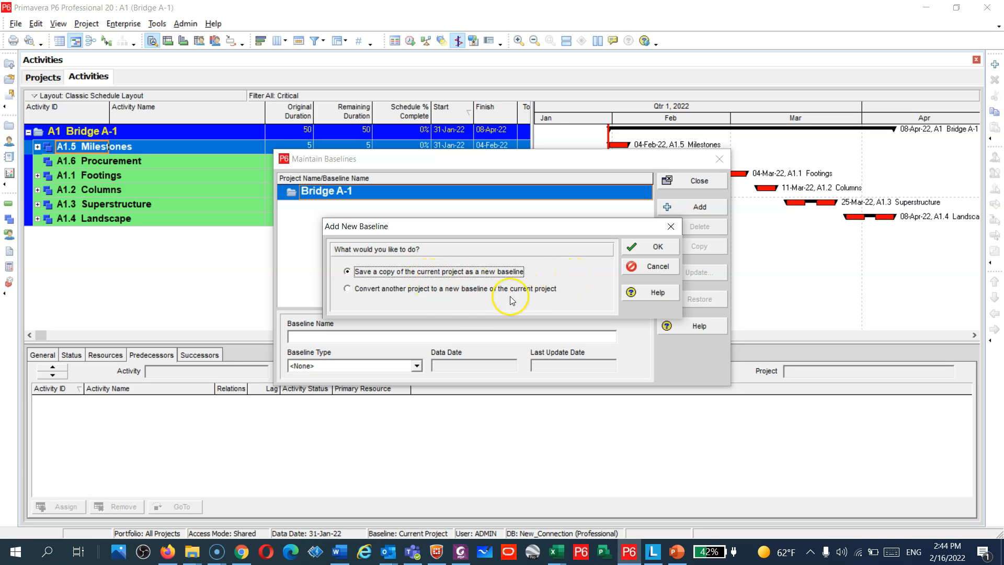
mouse_move(435, 301)
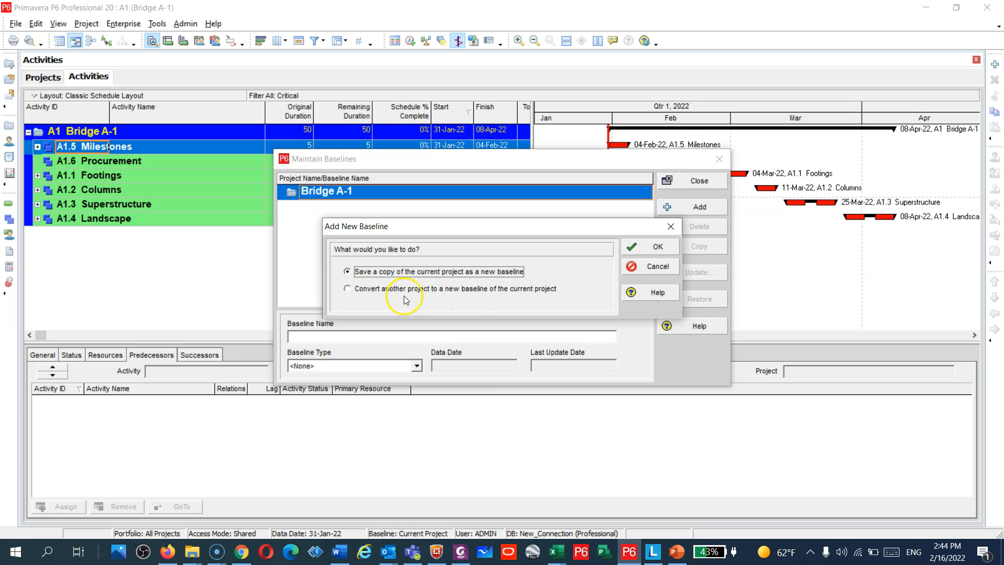
mouse_move(420, 278)
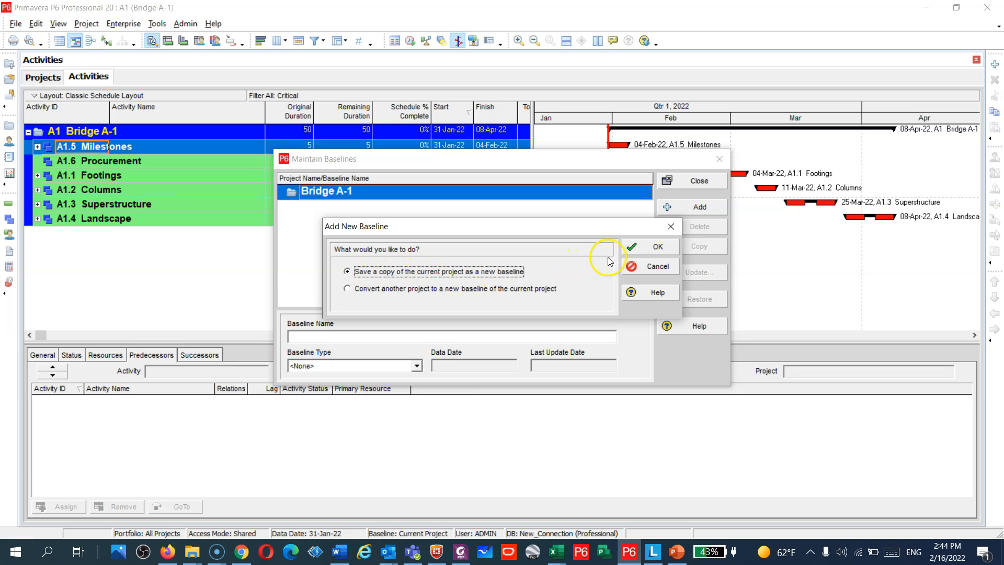
left_click(656, 245)
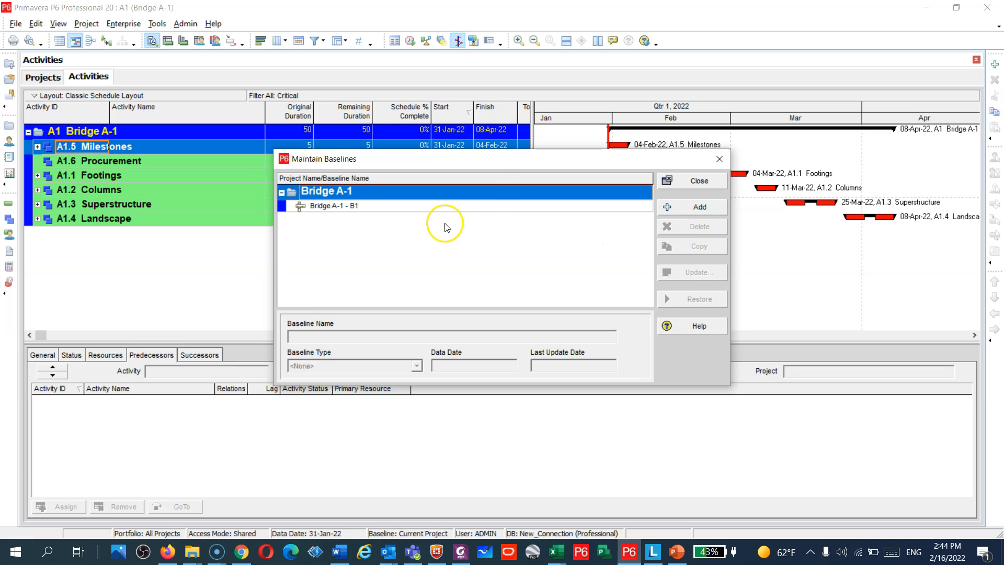
- Set Bridge A-1 - B1's baseline type to Customer Sign-Off Baseline and close Maintain Baselines
left_click(334, 206)
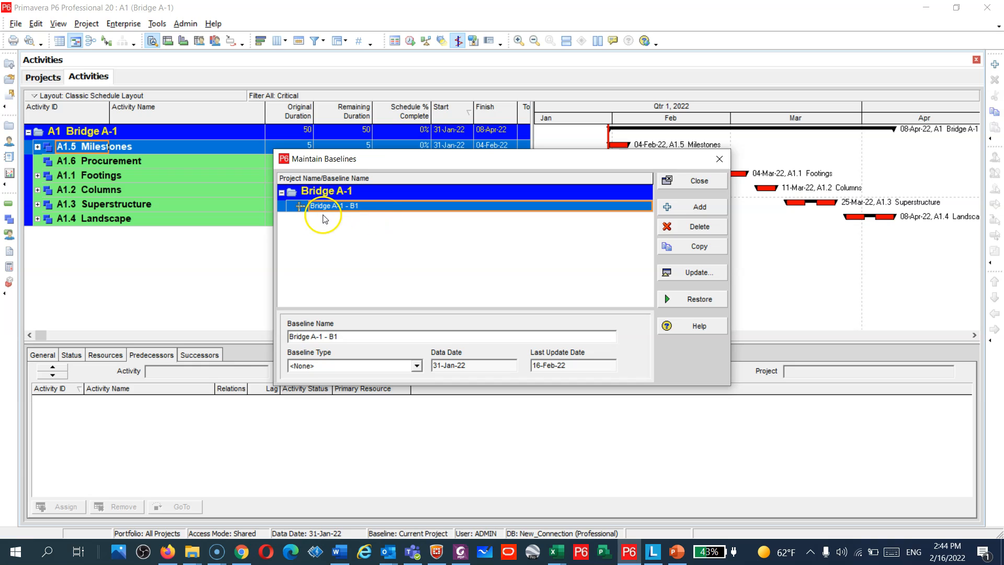
mouse_move(360, 206)
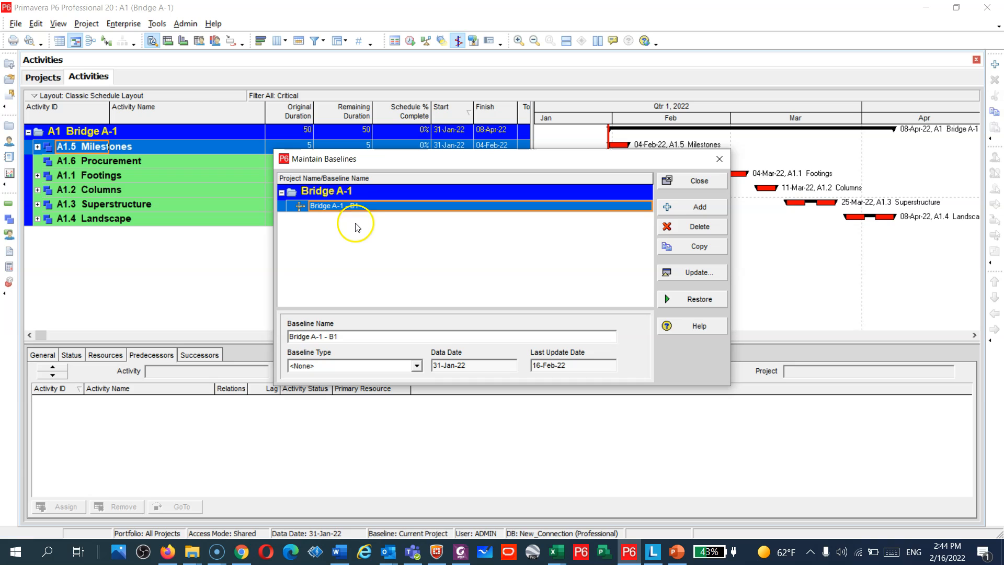
left_click(416, 366)
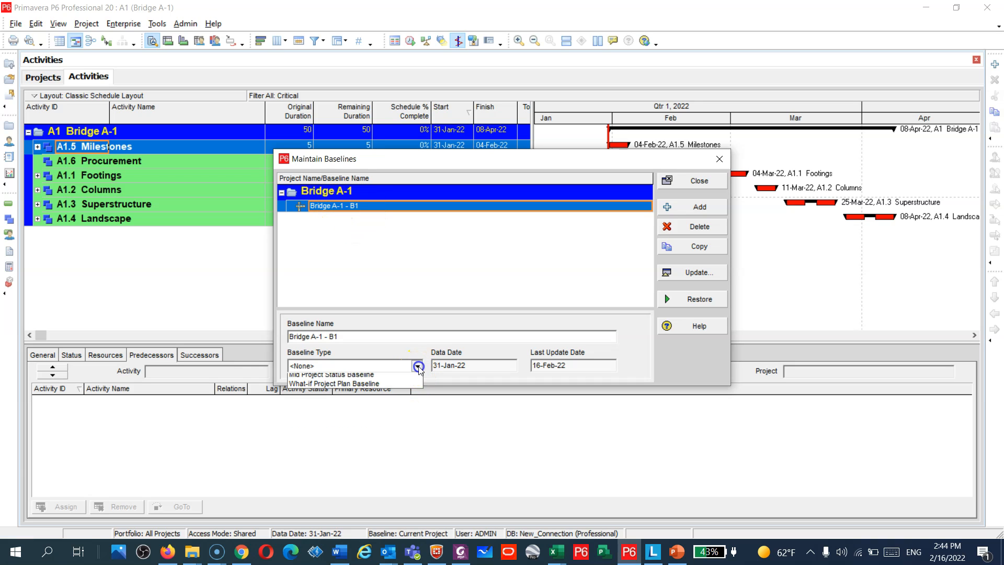
mouse_move(396, 413)
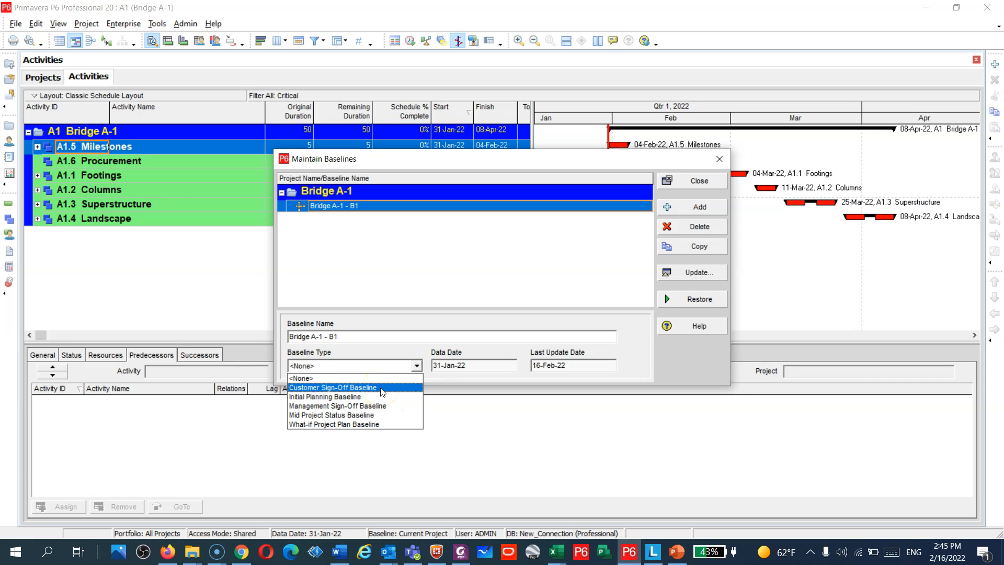
mouse_move(377, 393)
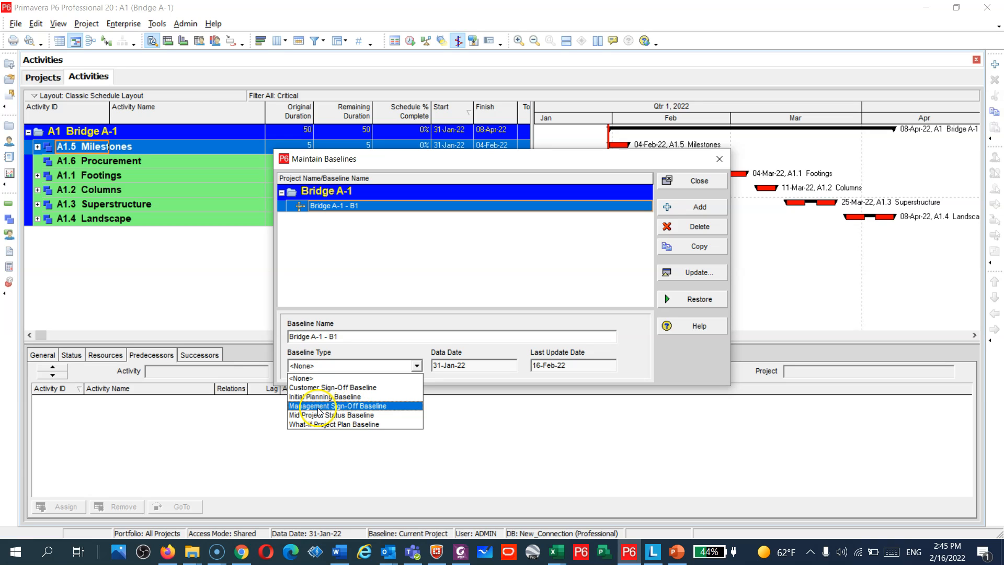
mouse_move(392, 410)
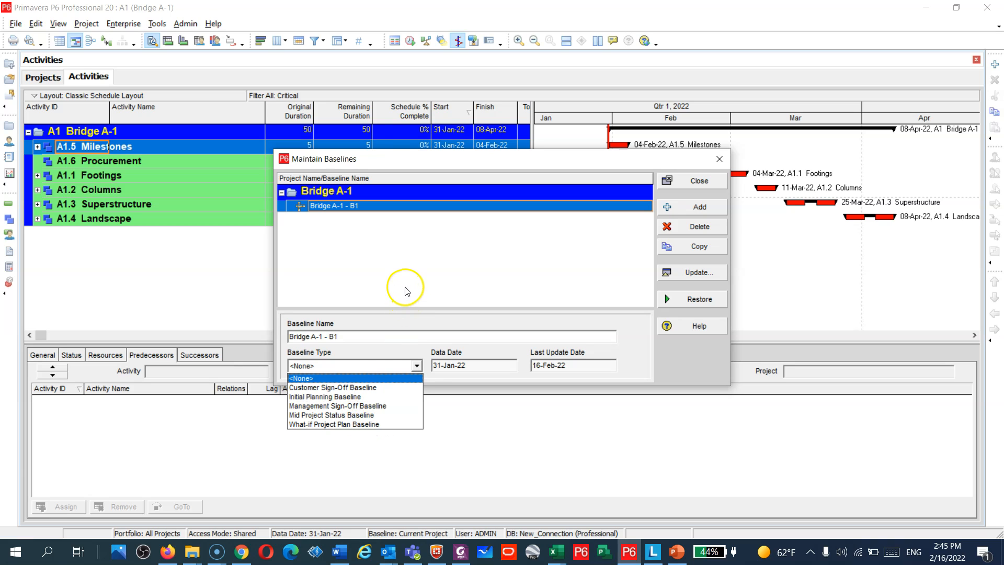
left_click(332, 386)
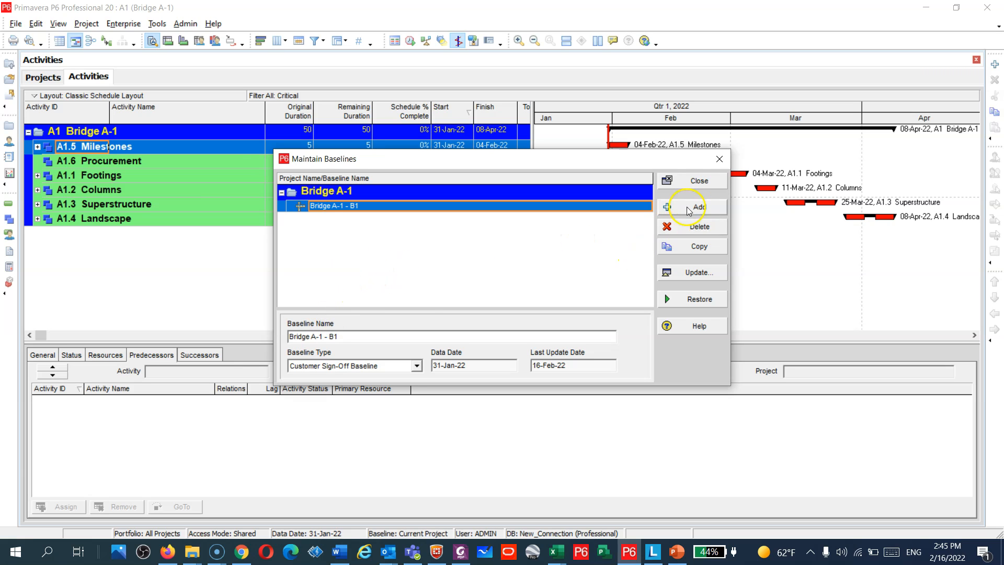
left_click(692, 180)
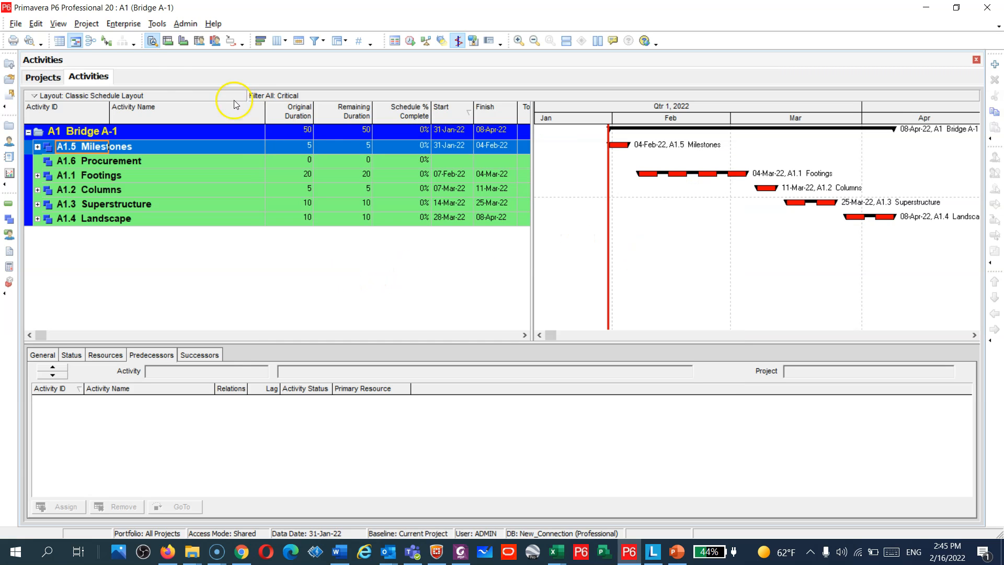
- Assign Bridge A-1 - B1 as the project baseline in Assign Baselines and confirm
left_click(86, 23)
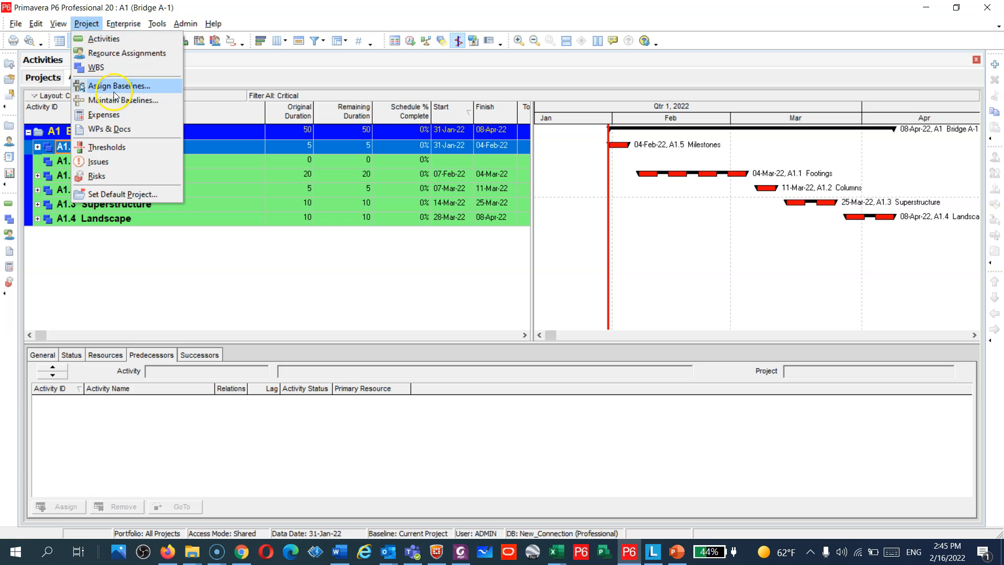
left_click(122, 86)
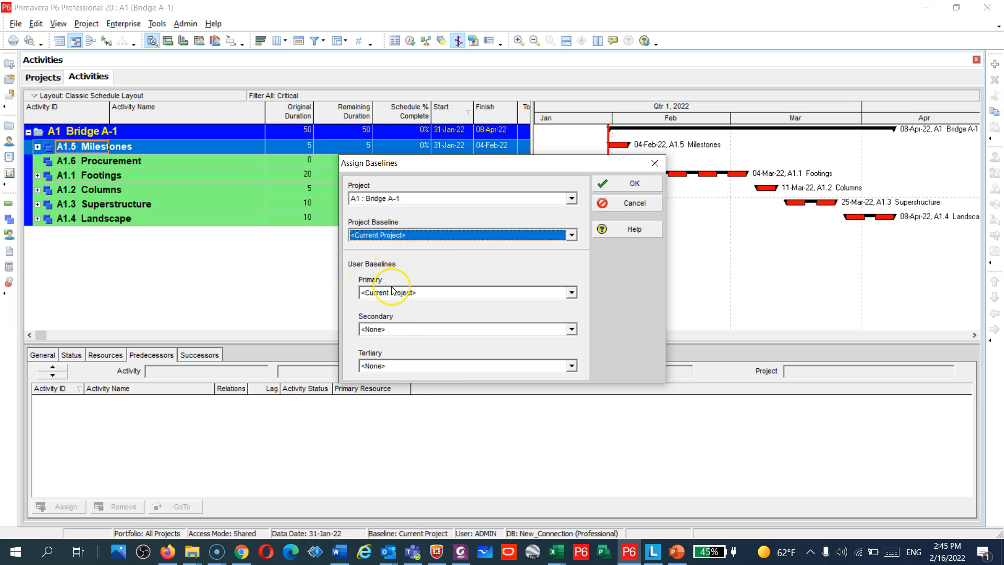
mouse_move(457, 336)
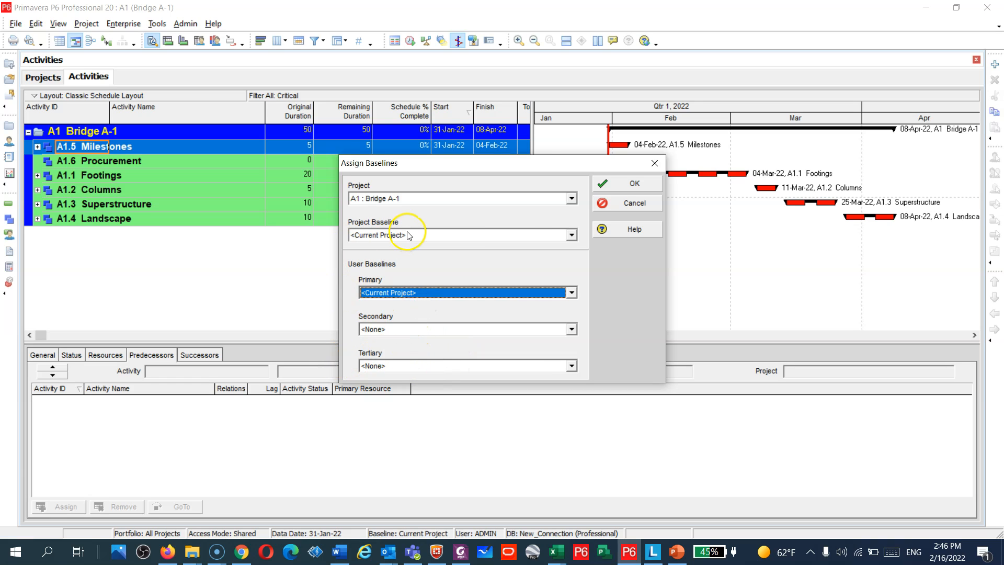
left_click(570, 235)
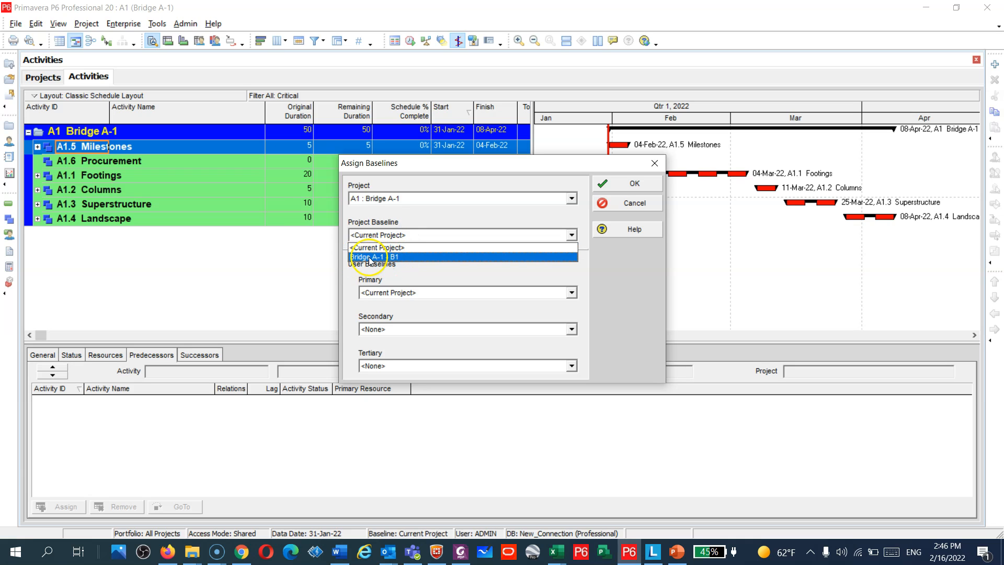
left_click(372, 256)
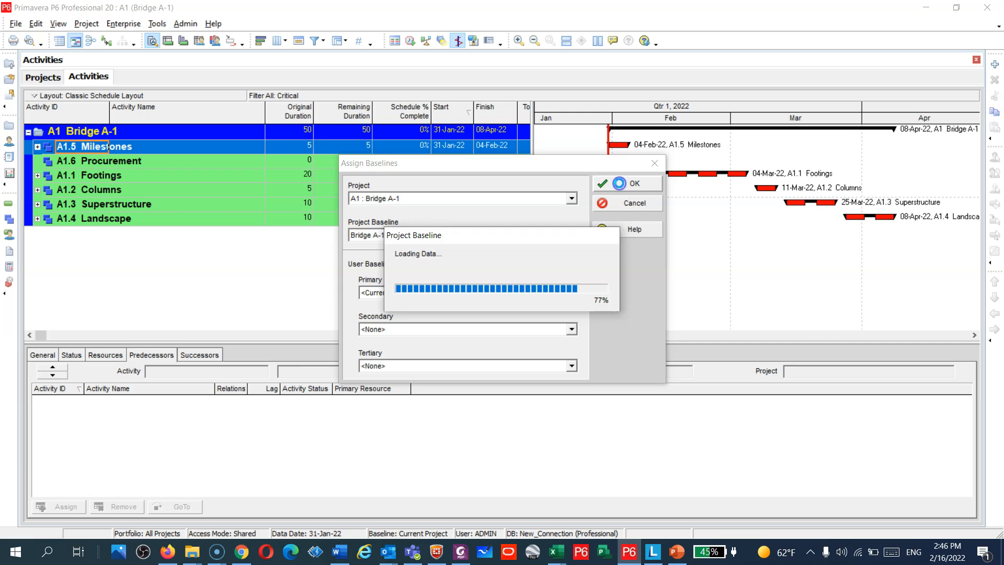
left_click(626, 183)
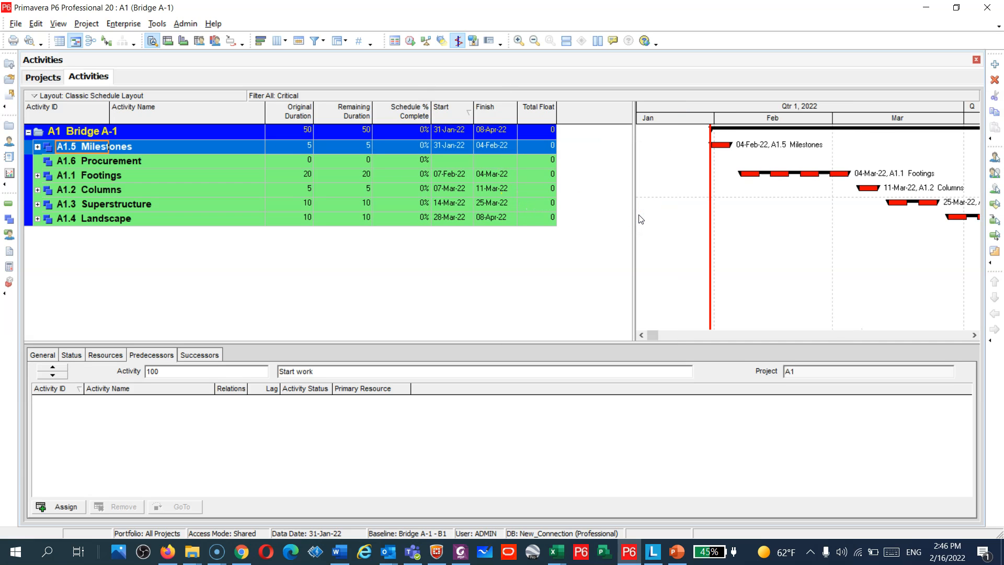
mouse_move(540, 121)
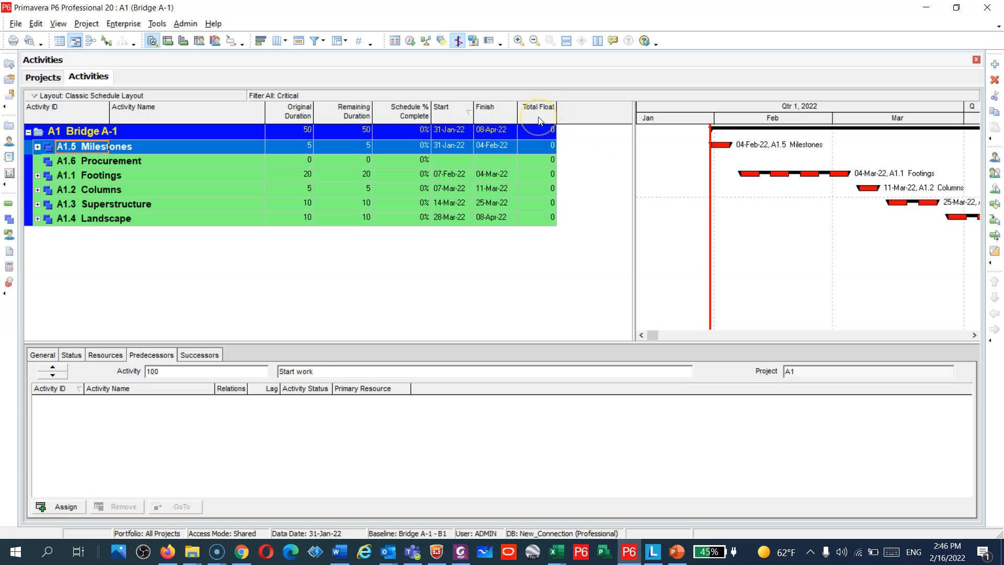
- Add BL Project Start and BL Project Finish to the activity table's displayed columns
right_click(541, 122)
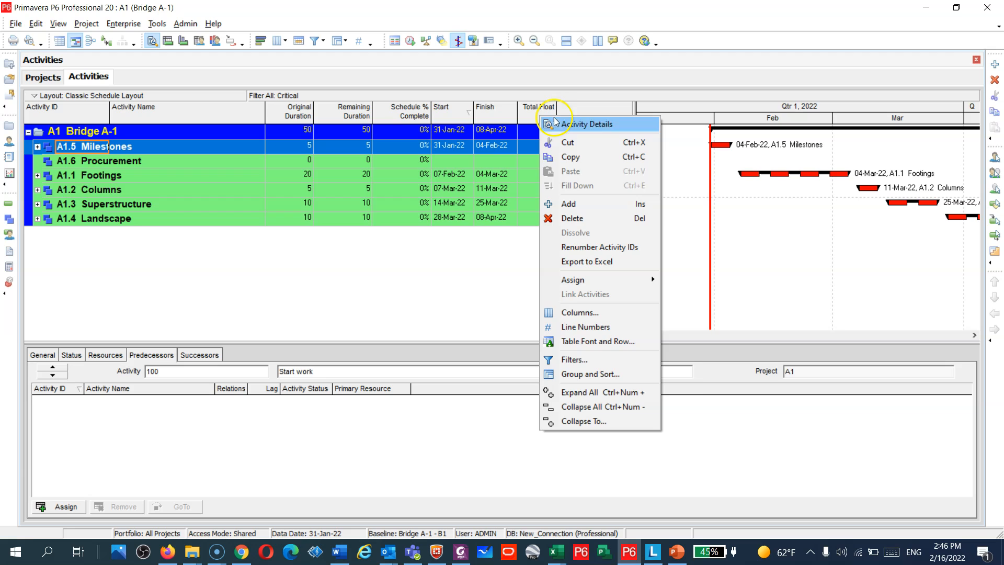
mouse_move(616, 309)
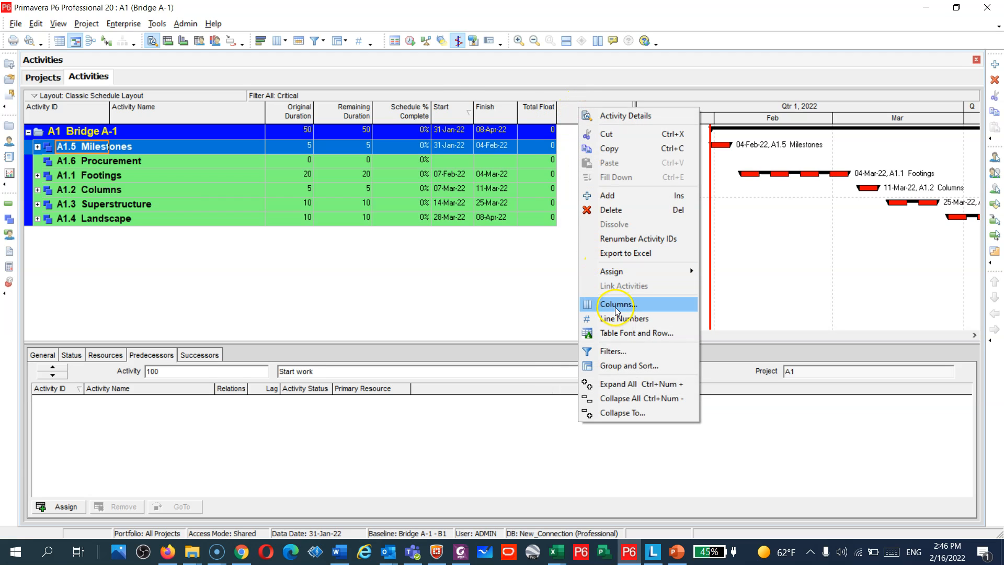
left_click(615, 303)
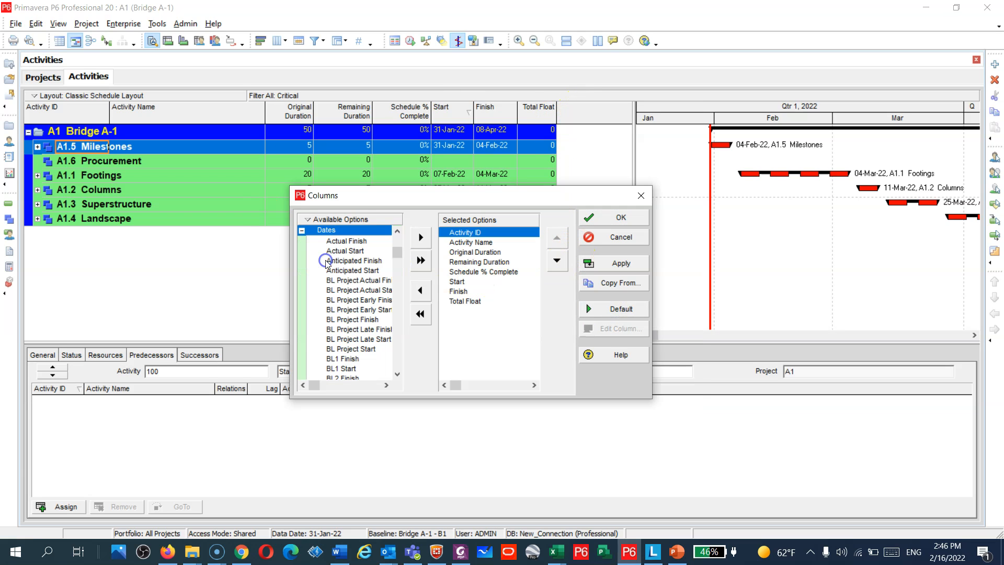
mouse_move(283, 334)
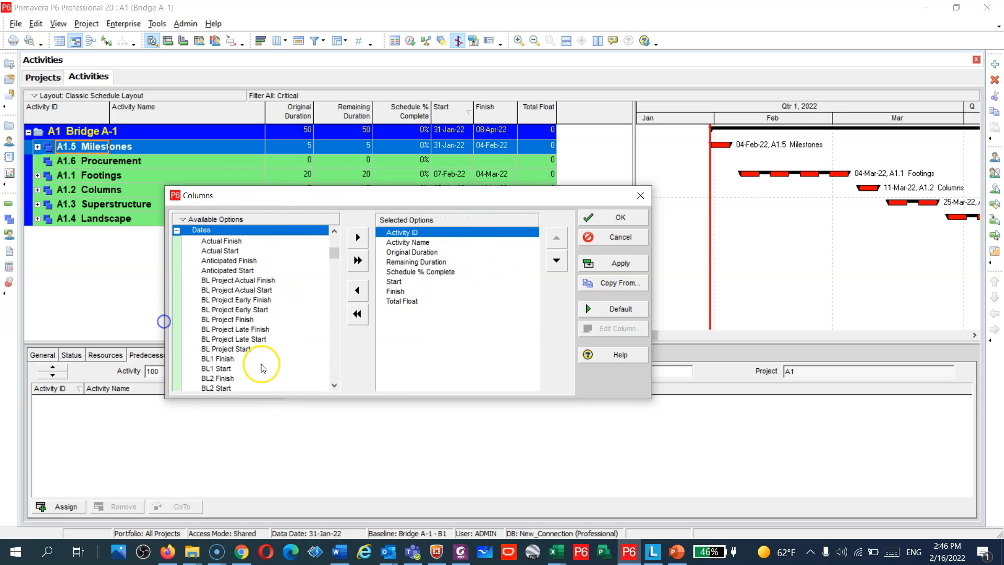
left_click(226, 349)
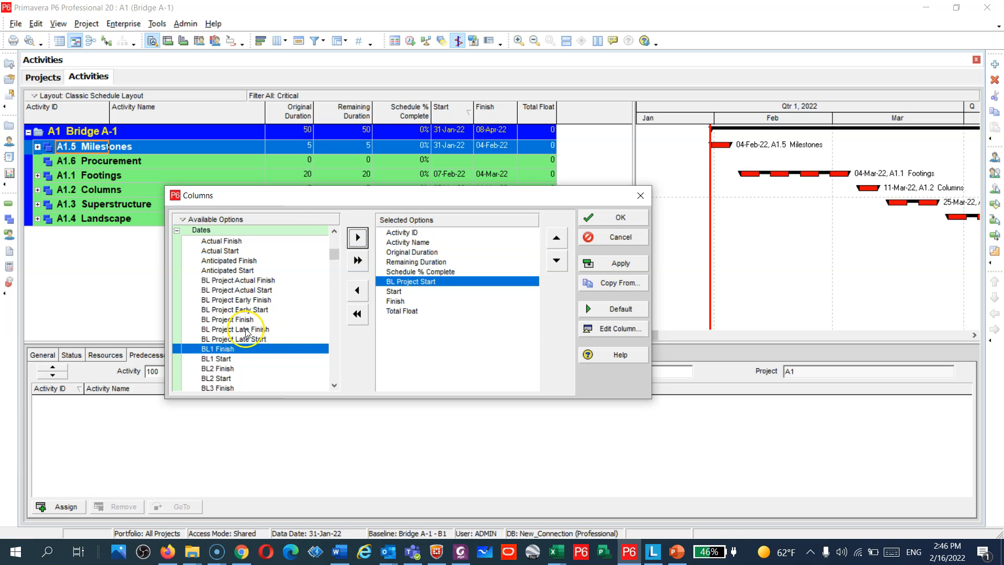
left_click(227, 319)
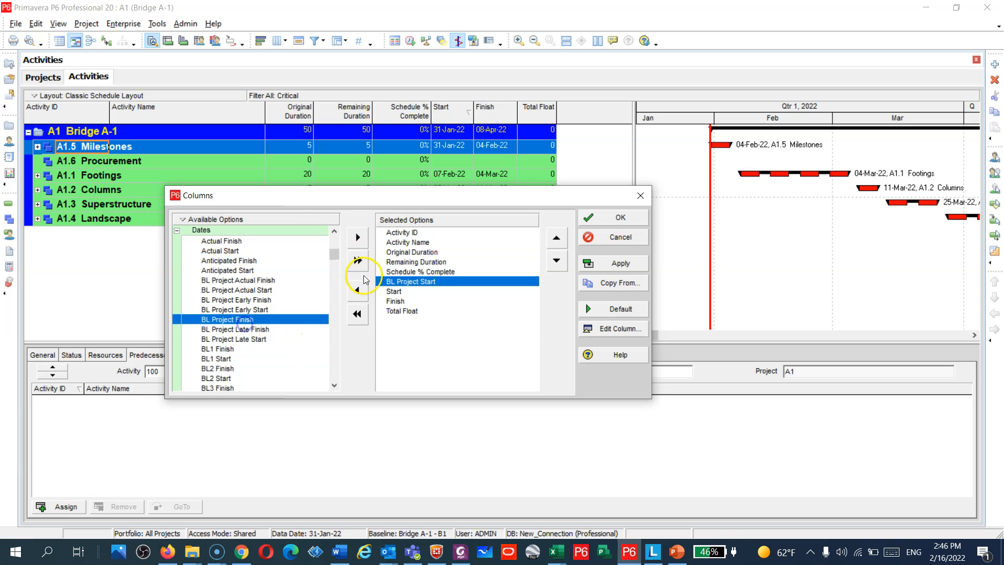
left_click(621, 264)
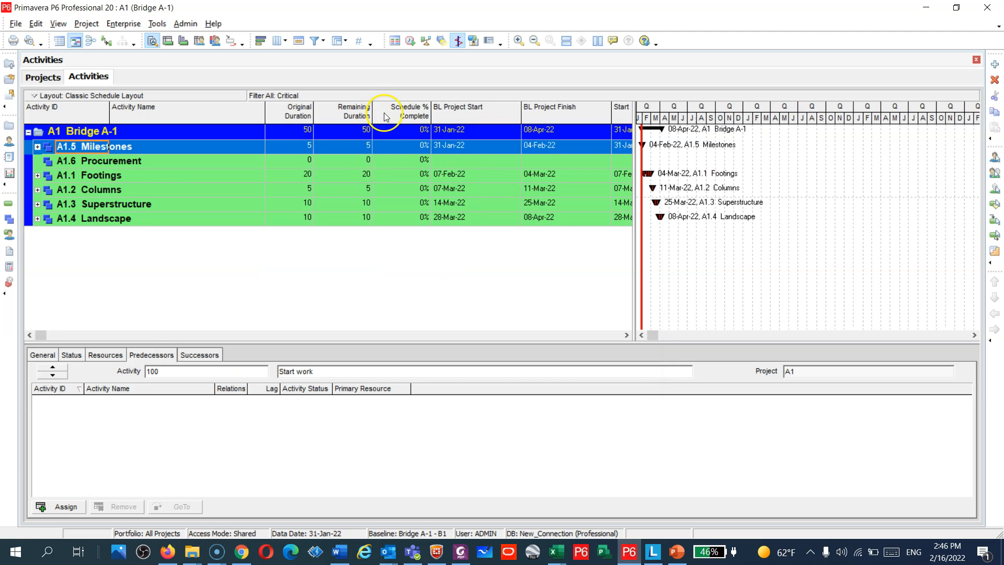
mouse_move(637, 239)
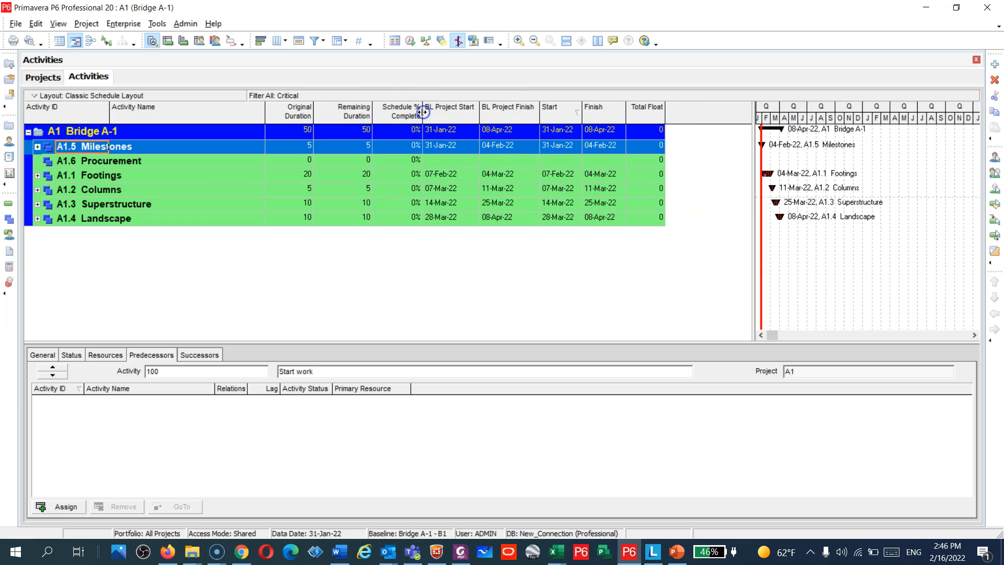
mouse_move(528, 205)
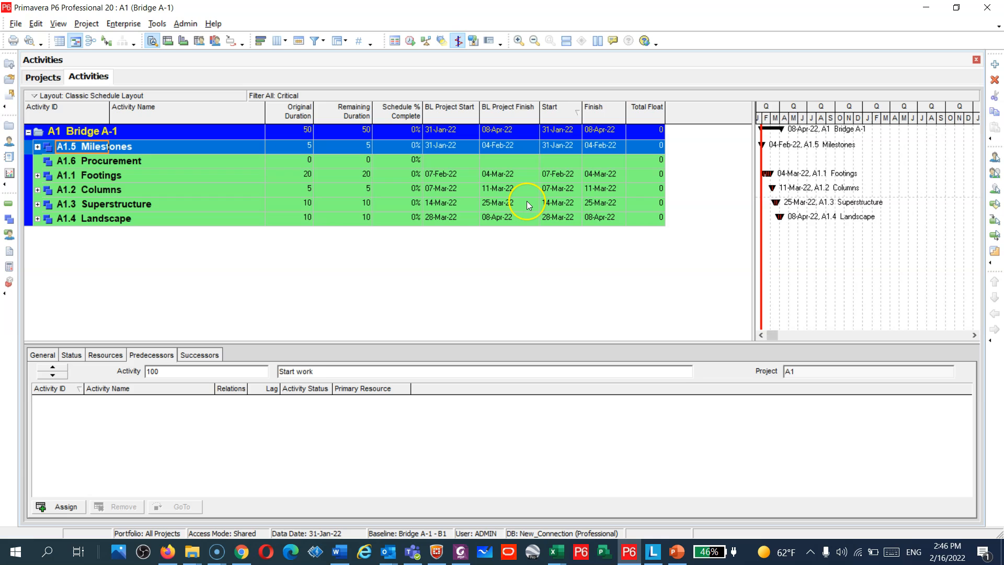